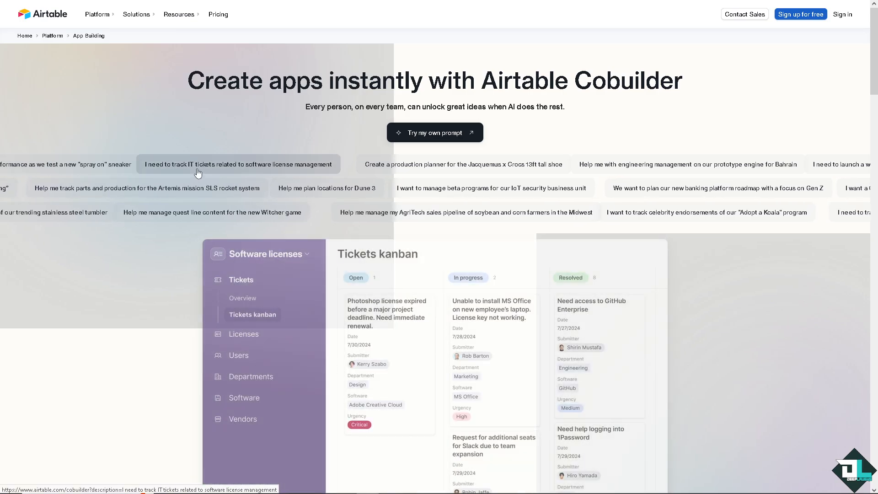
Step: Show the tutorial's thumbnail attachment at full size in the attachment viewer
left_click(462, 164)
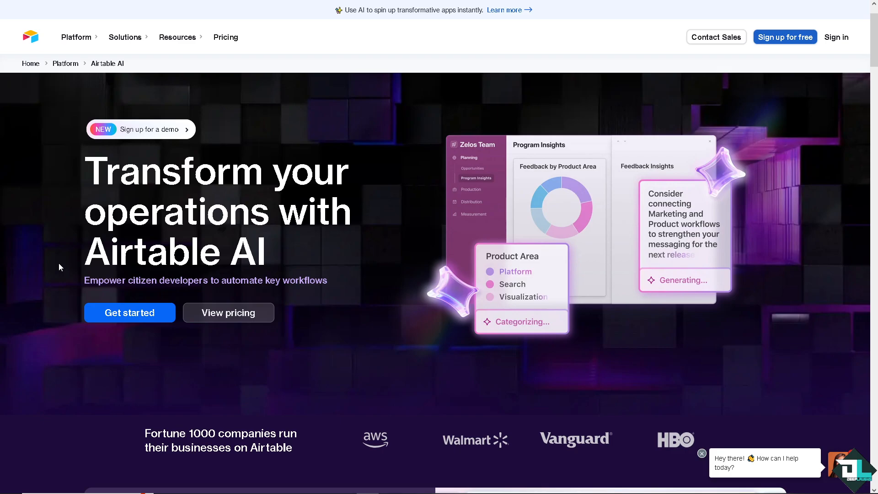
mouse_move(784, 36)
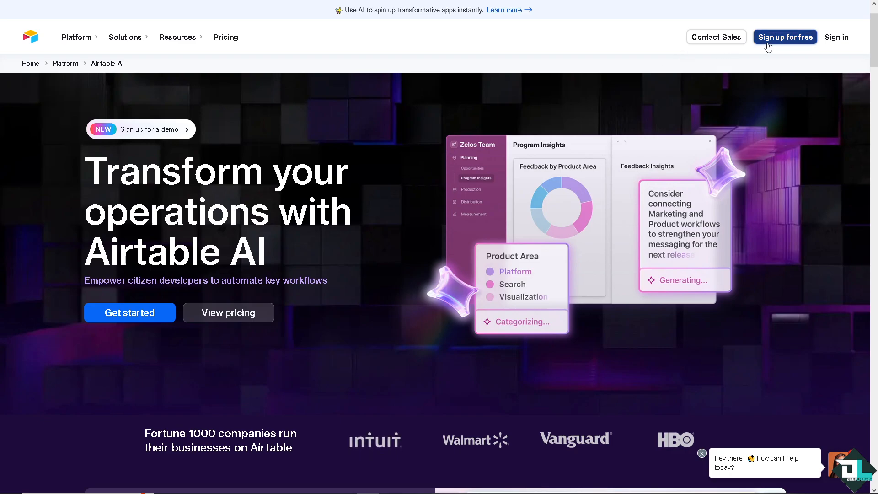
mouse_move(773, 45)
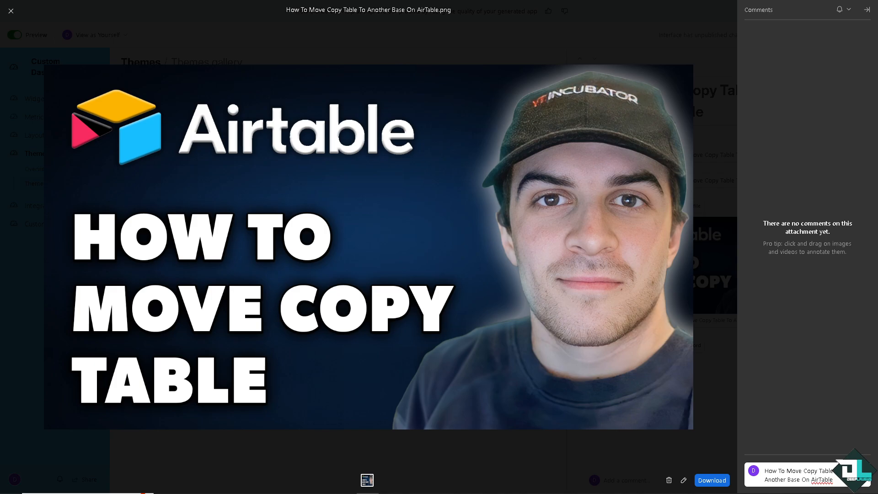
Step: Close the image preview and return to the Home dashboard of recent bases
left_click(10, 11)
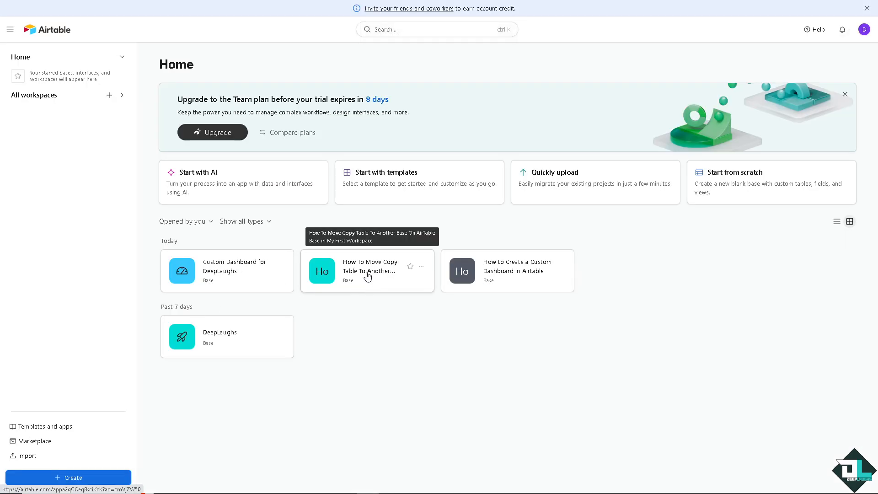
Step: Enter the 'How To Move Copy Table To Another Base' base and briefly view the Video Uploader table options
left_click(368, 270)
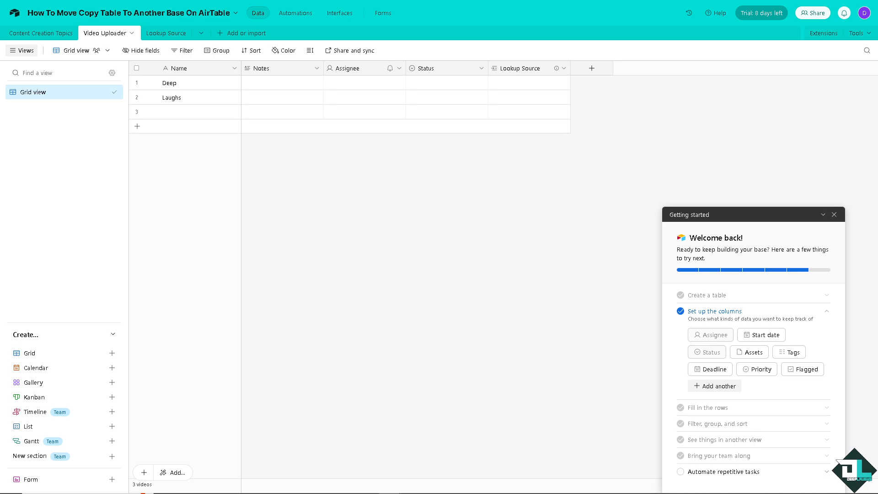
mouse_move(360, 220)
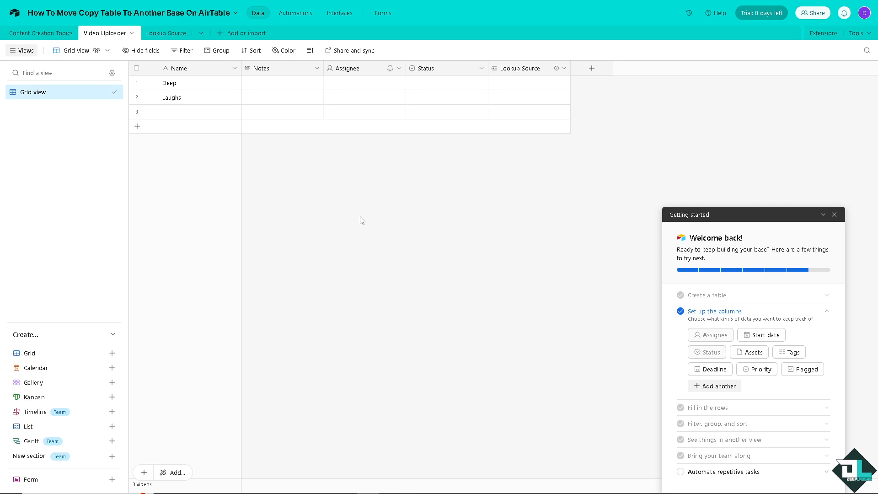
mouse_move(131, 37)
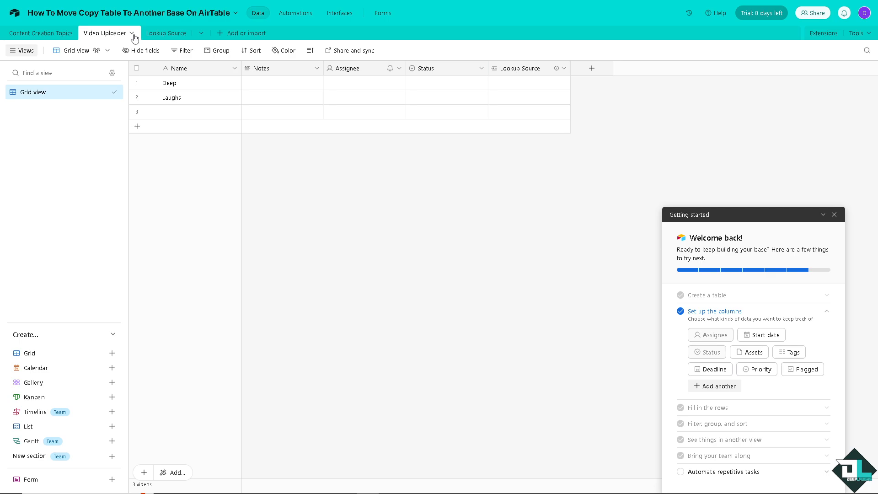
left_click(131, 33)
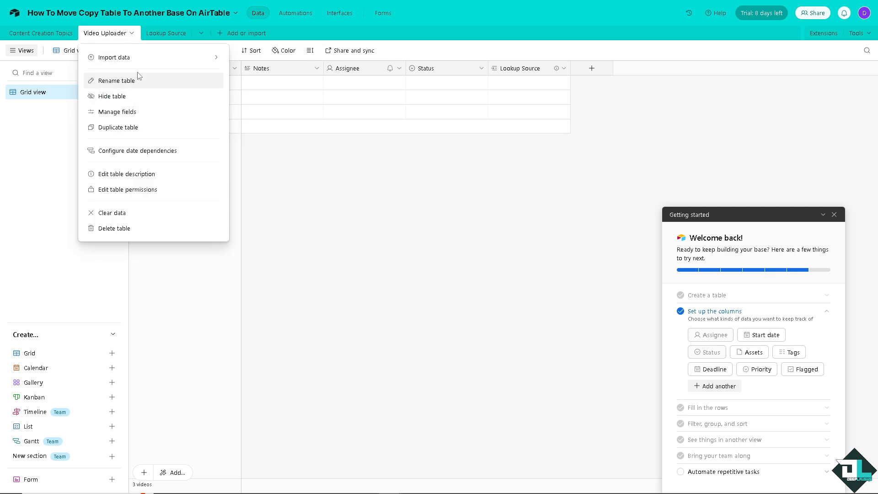
mouse_move(149, 129)
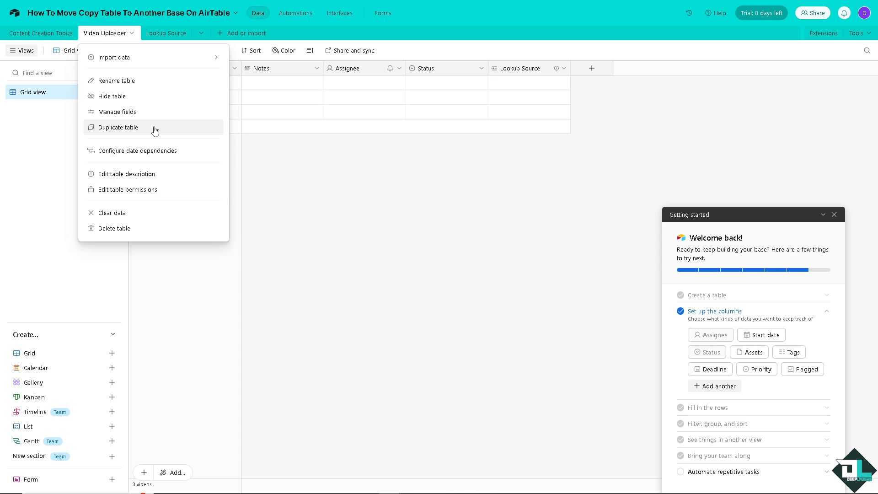
mouse_move(66, 180)
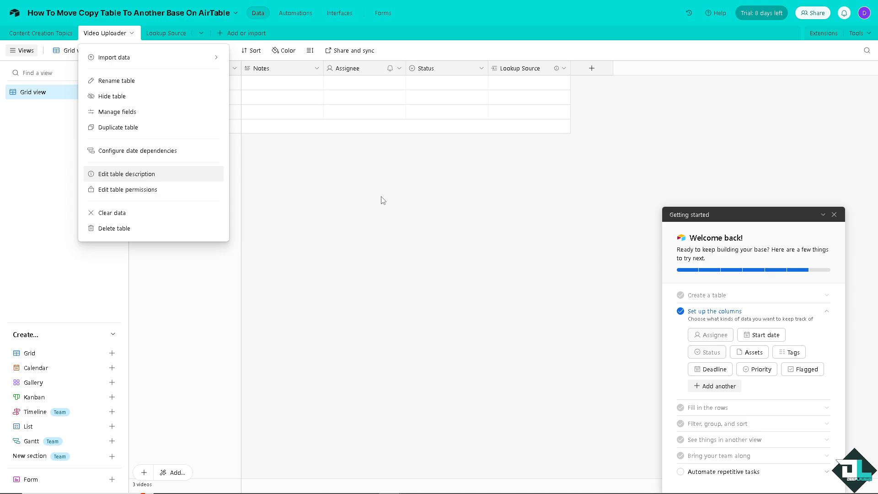
left_click(106, 50)
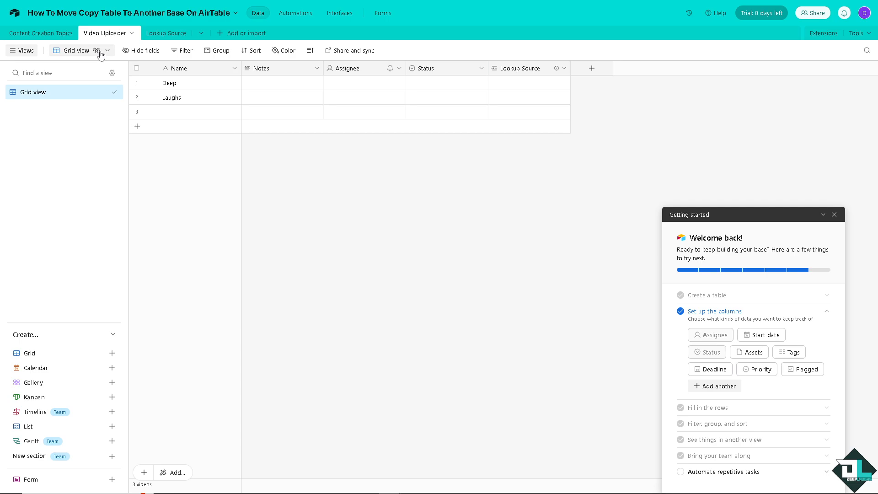
Step: Download the Video Uploader grid view as a CSV file via the Grid view menu
left_click(107, 50)
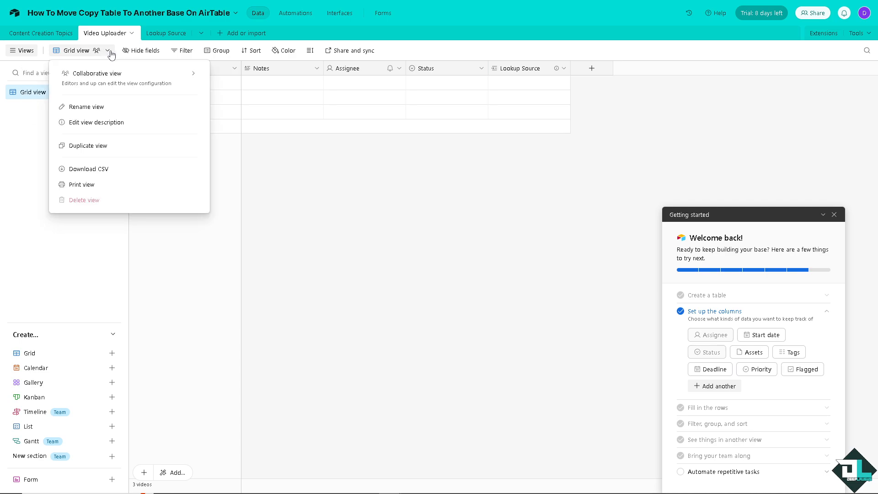
mouse_move(112, 135)
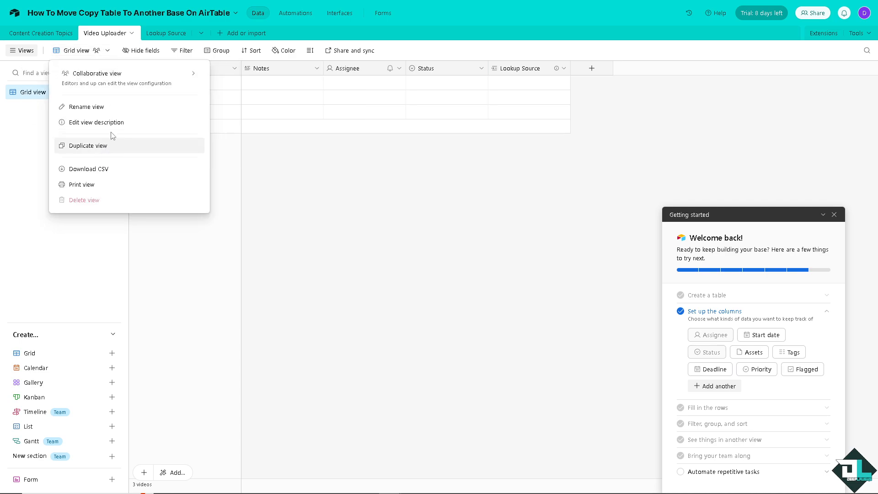
mouse_move(111, 172)
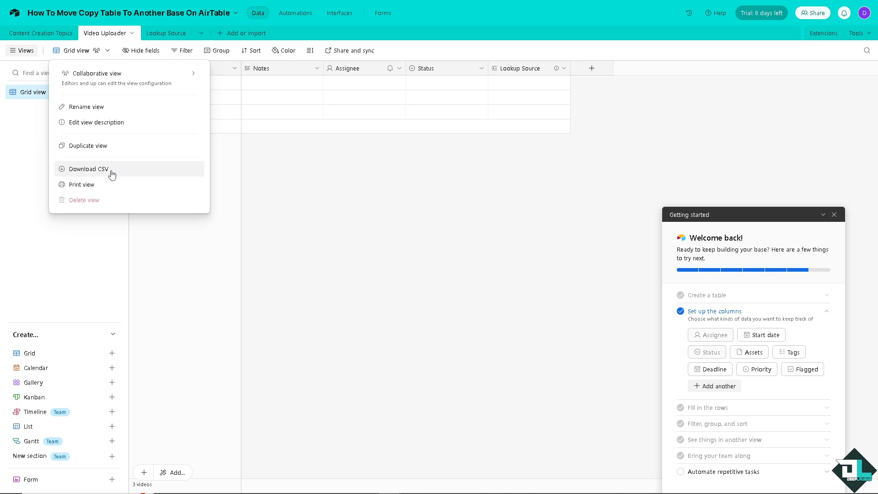
left_click(87, 168)
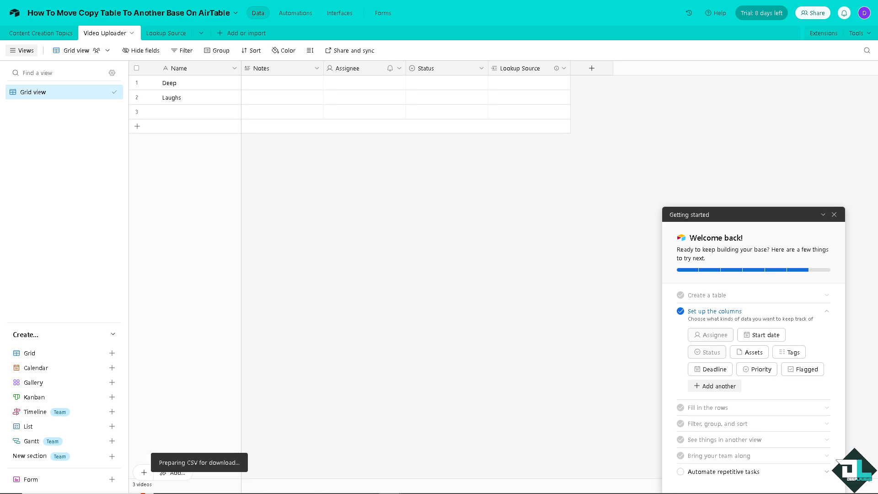
left_click(198, 461)
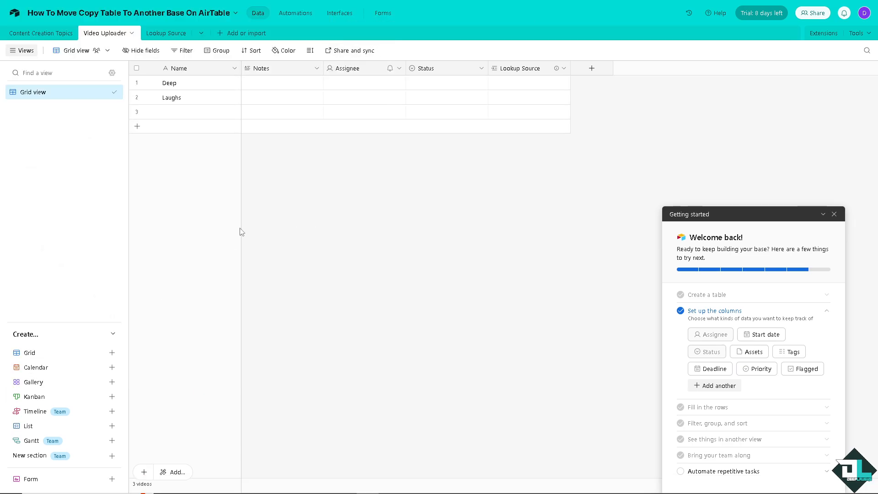
mouse_move(266, 167)
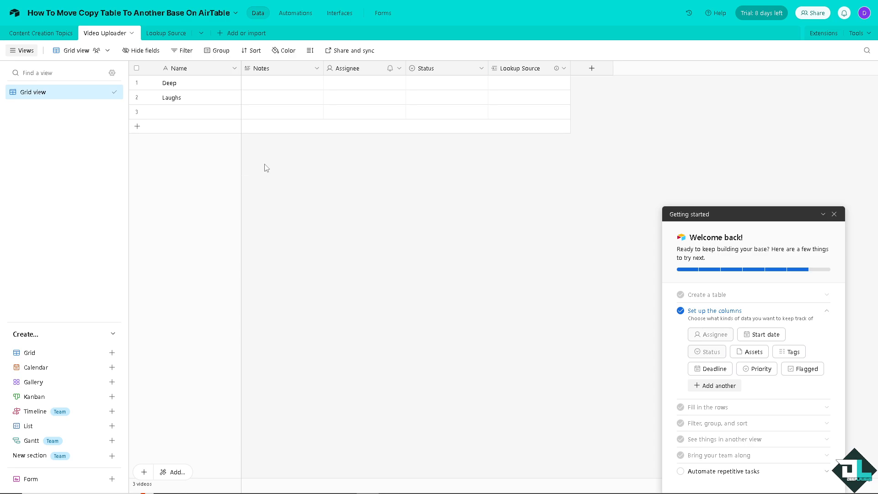
mouse_move(201, 203)
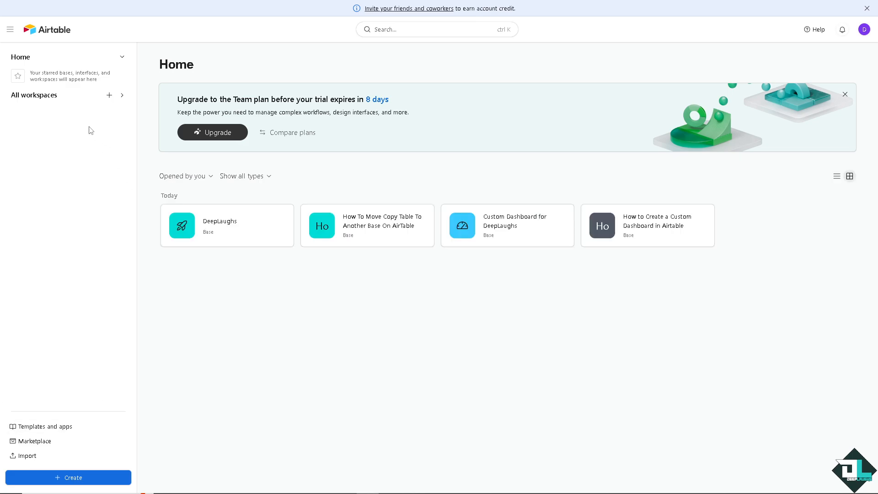
mouse_move(318, 328)
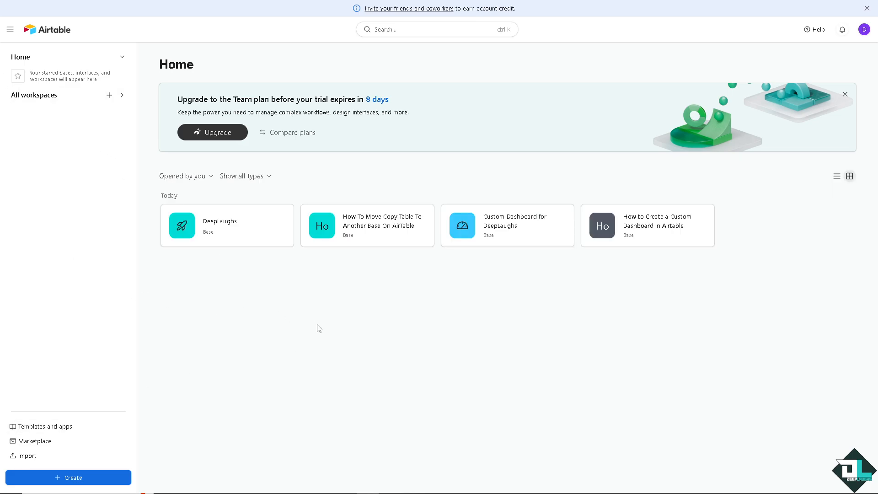
mouse_move(308, 334)
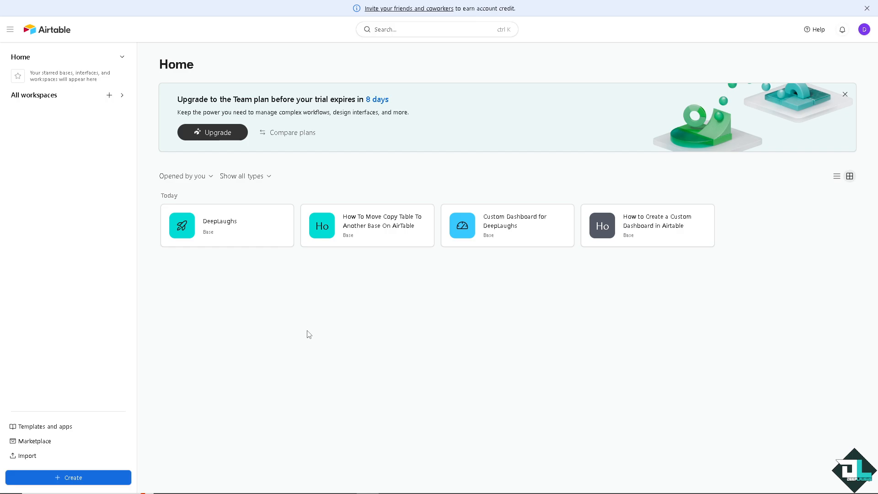
mouse_move(220, 250)
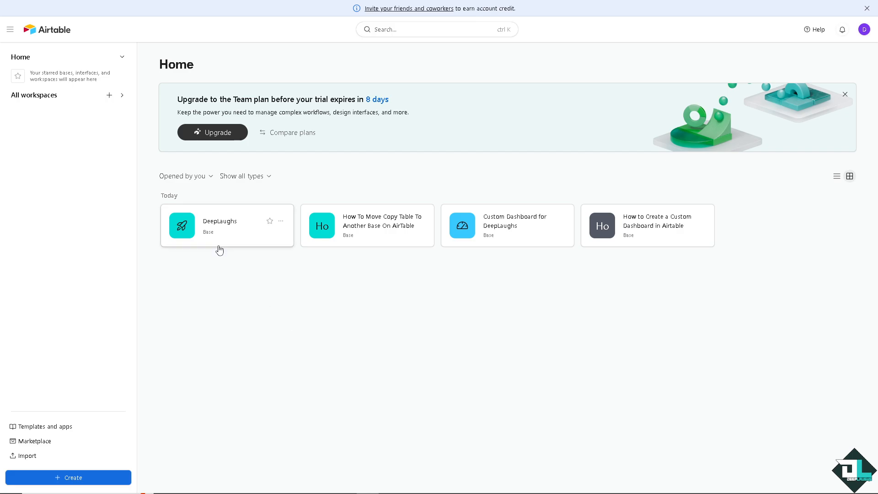
mouse_move(231, 232)
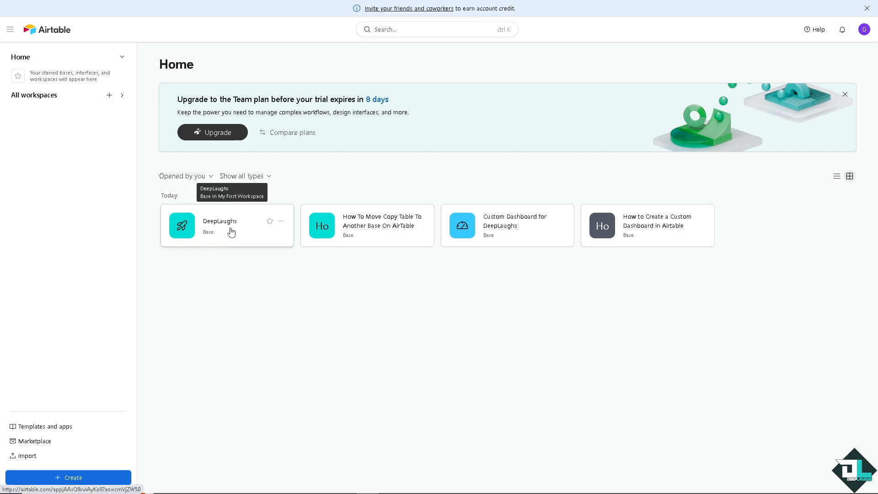
left_click(227, 225)
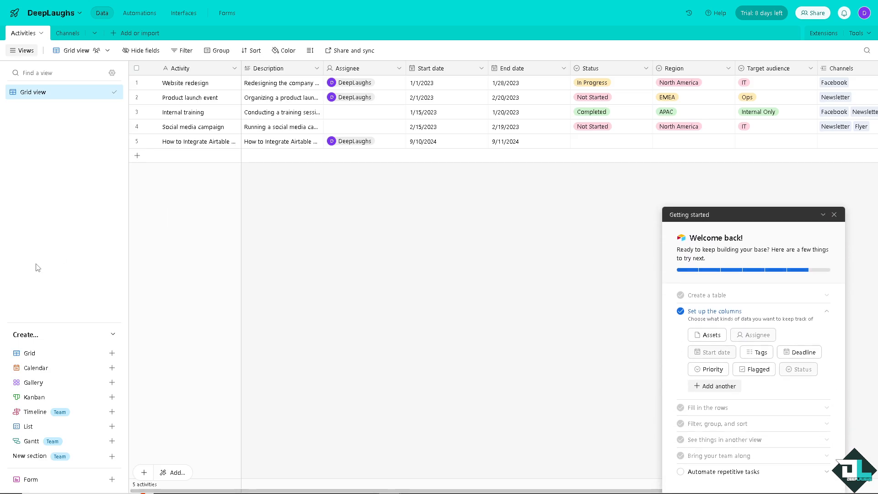
mouse_move(112, 71)
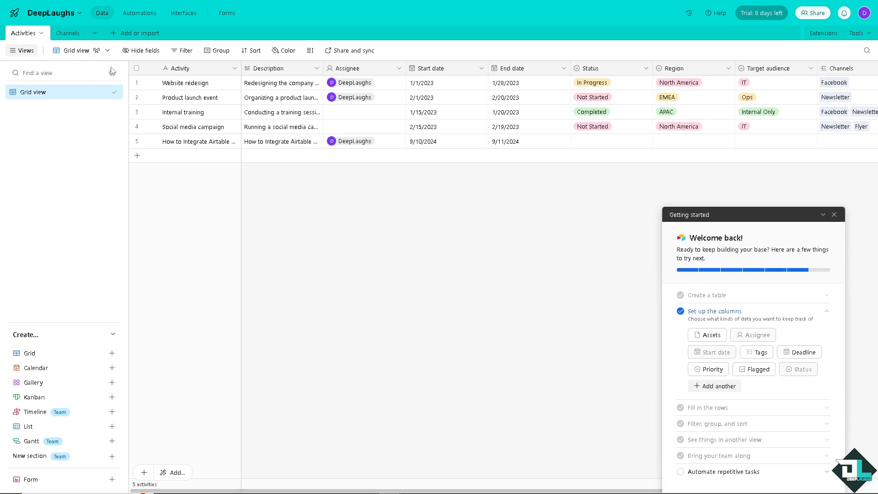
mouse_move(128, 205)
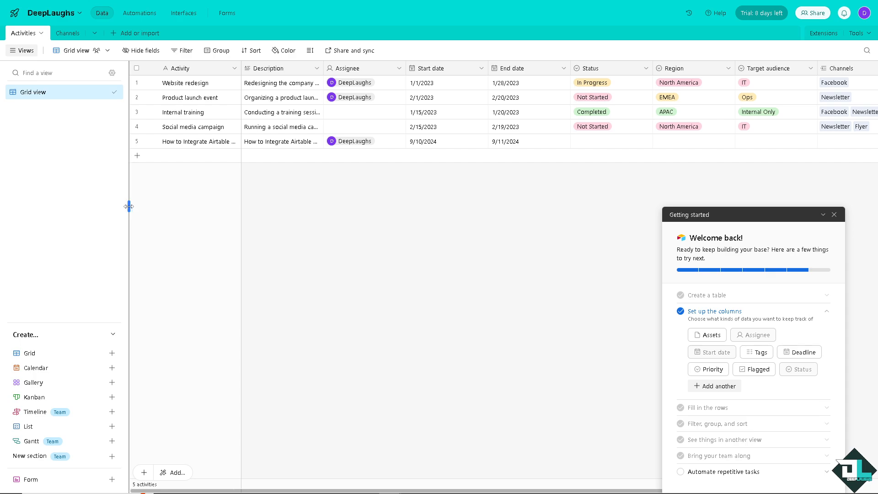
mouse_move(139, 33)
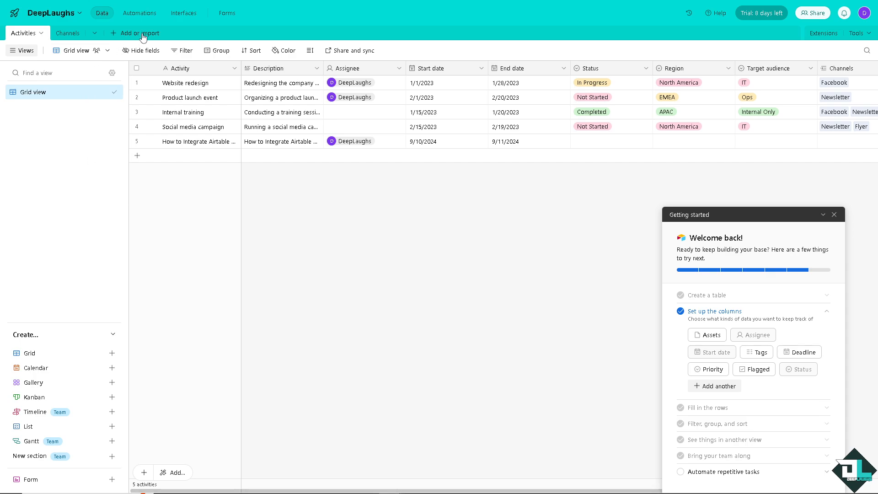
left_click(138, 33)
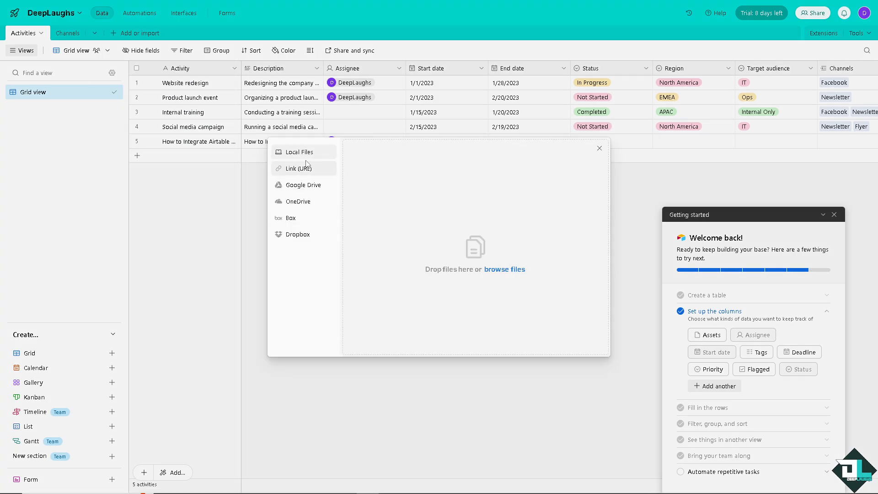
mouse_move(511, 278)
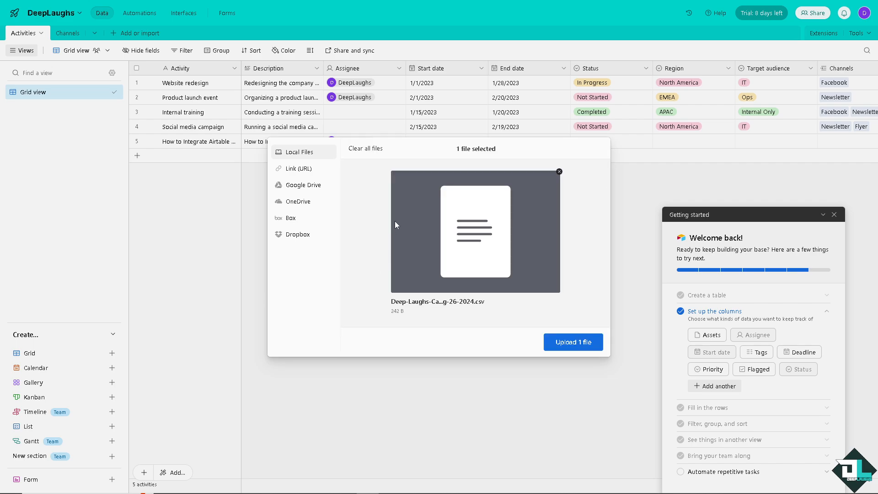
Step: Upload the selected local CSV file to reach the import destination choice
left_click(572, 342)
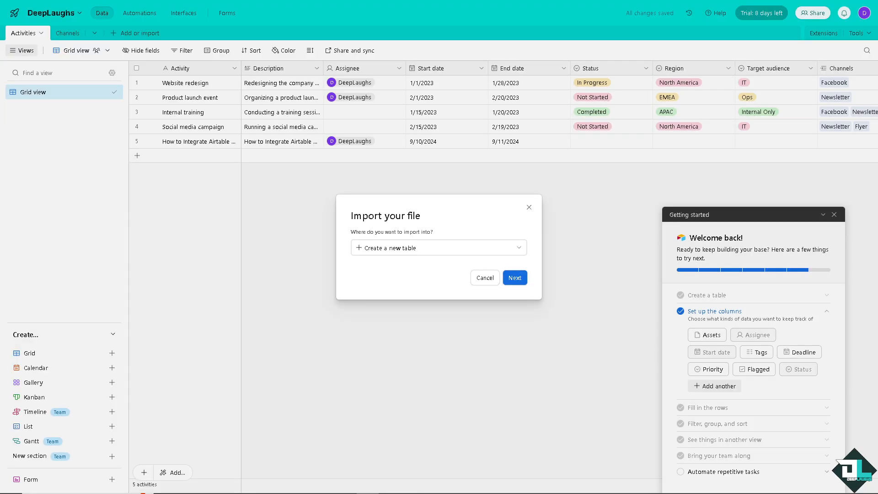
Step: Import the CSV into DeepLaughs as a new table with Reporting starts and Campaign name fields
left_click(438, 248)
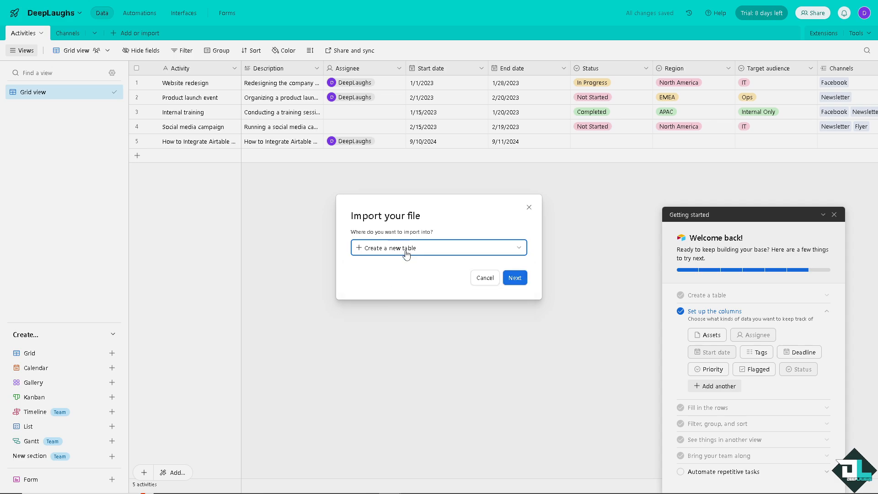
left_click(513, 277)
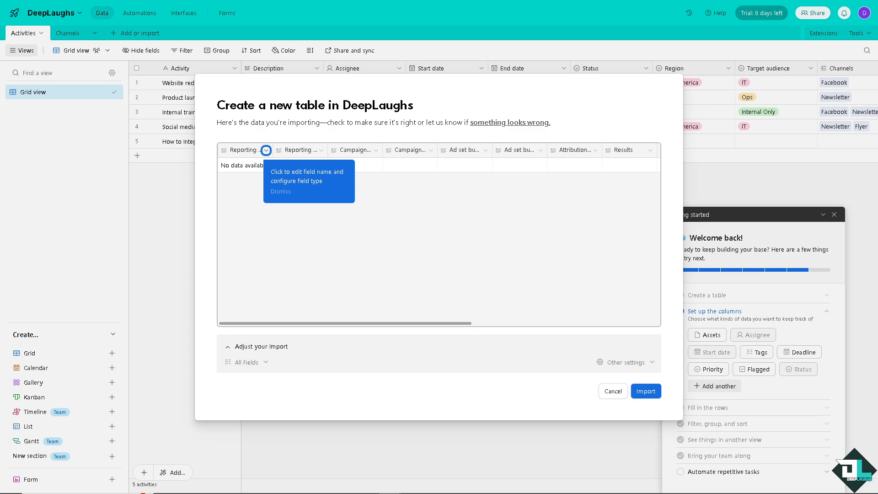
mouse_move(208, 234)
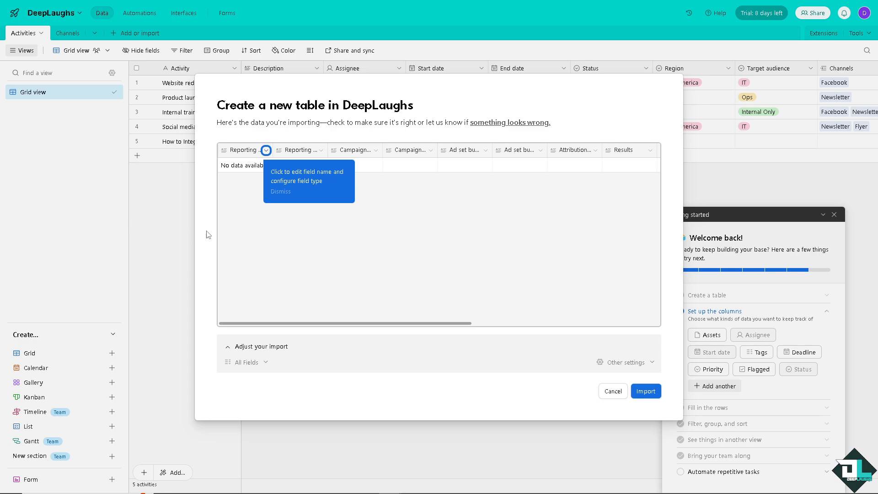
mouse_move(455, 308)
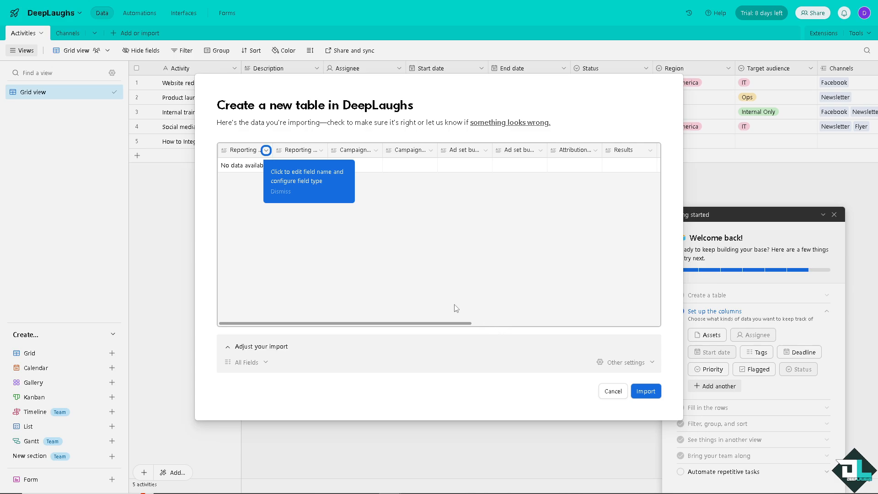
mouse_move(645, 390)
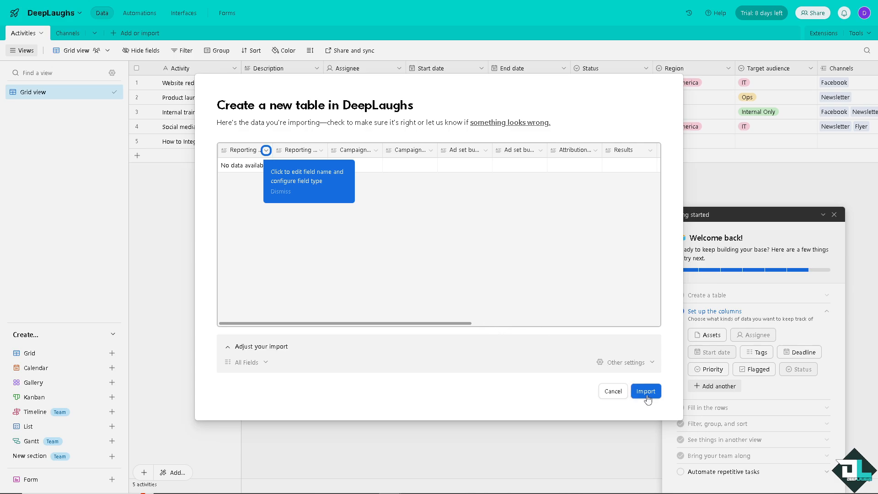
left_click(646, 390)
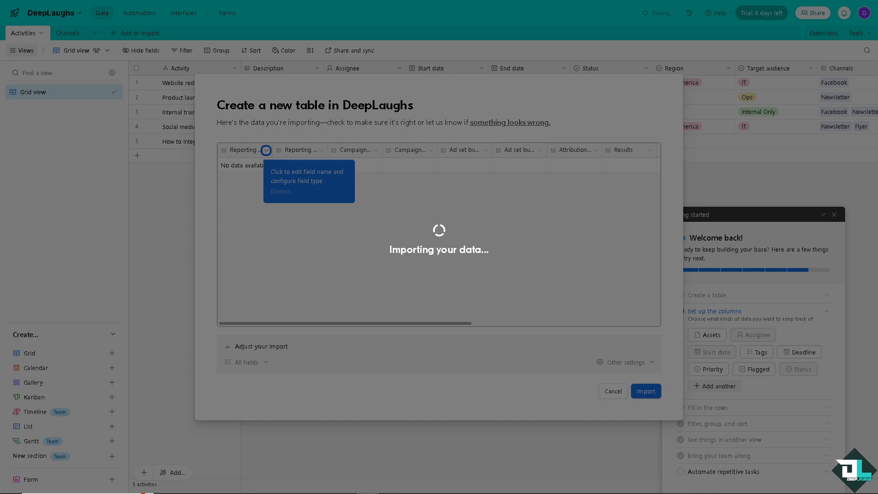
left_click(645, 391)
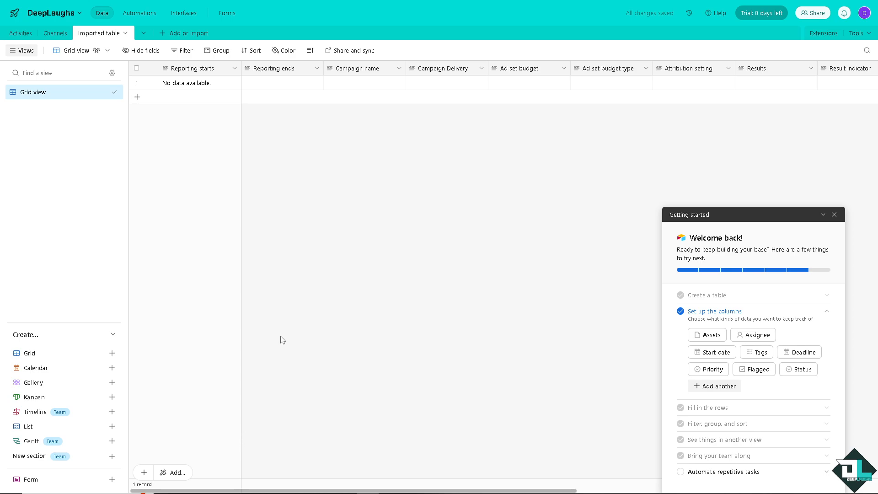
mouse_move(328, 205)
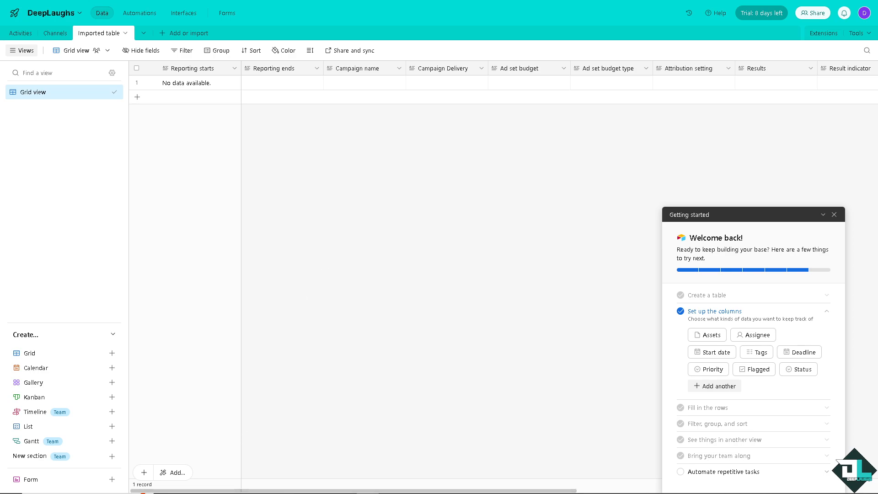
mouse_move(332, 161)
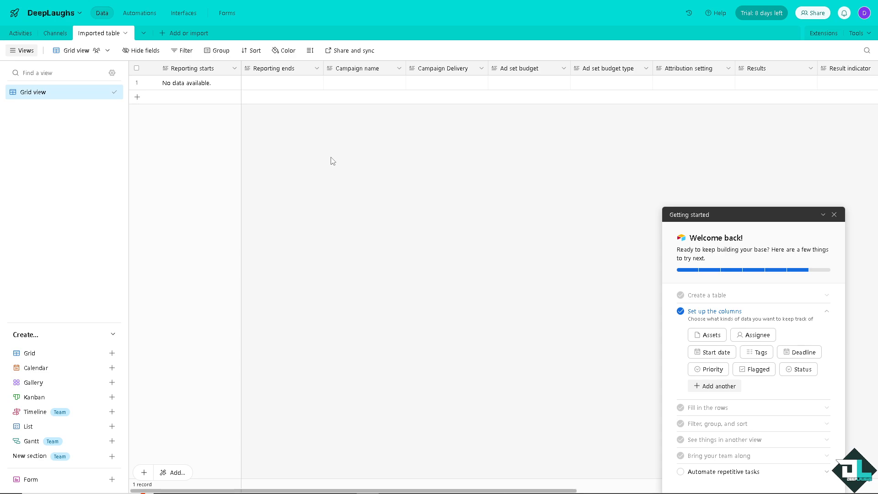
mouse_move(286, 108)
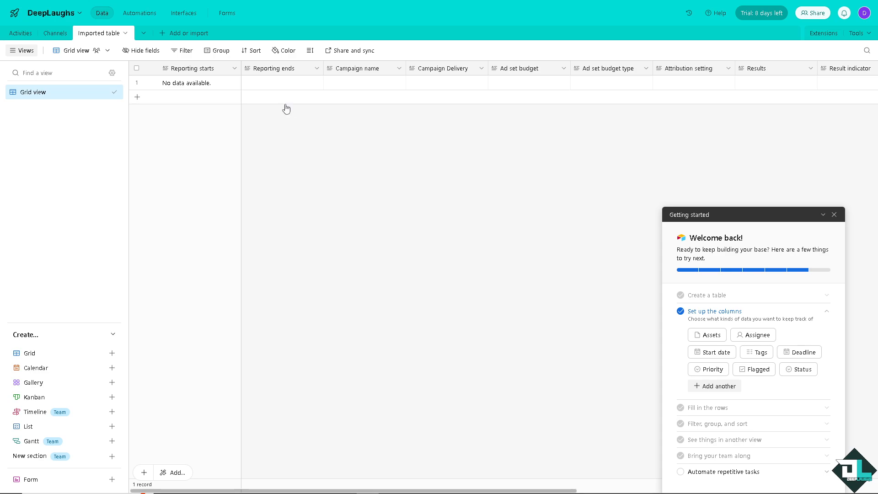
mouse_move(323, 146)
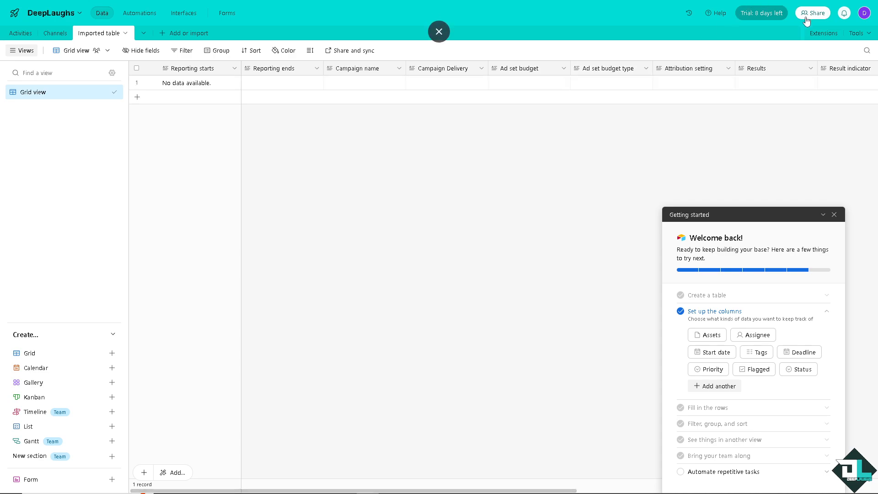
Step: Review the DeepLaughs share options: public link, email invite, then the create-link tab
left_click(812, 11)
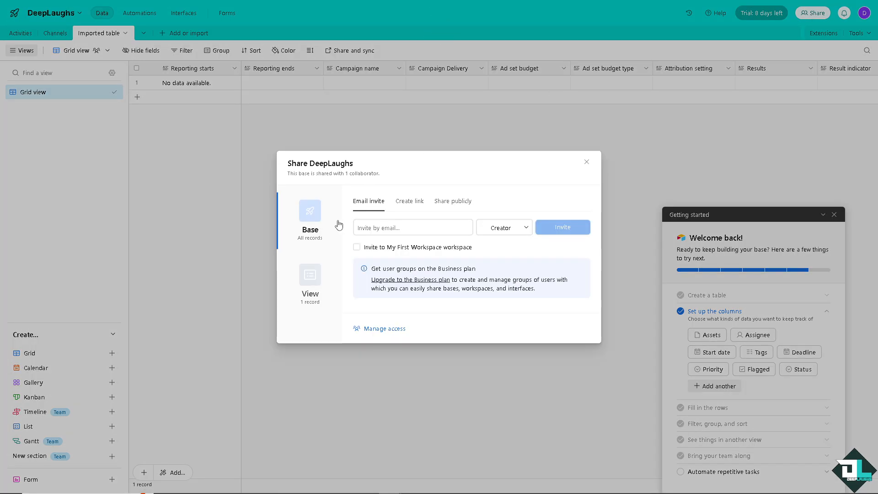
mouse_move(375, 205)
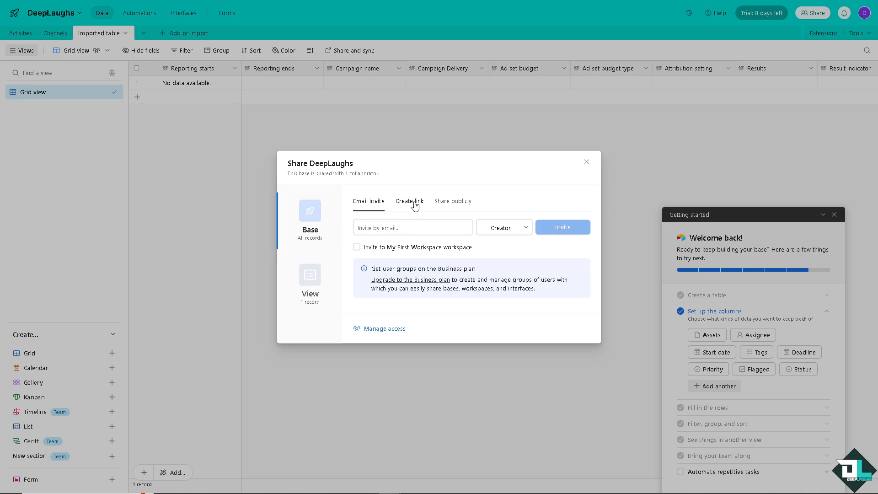
left_click(453, 201)
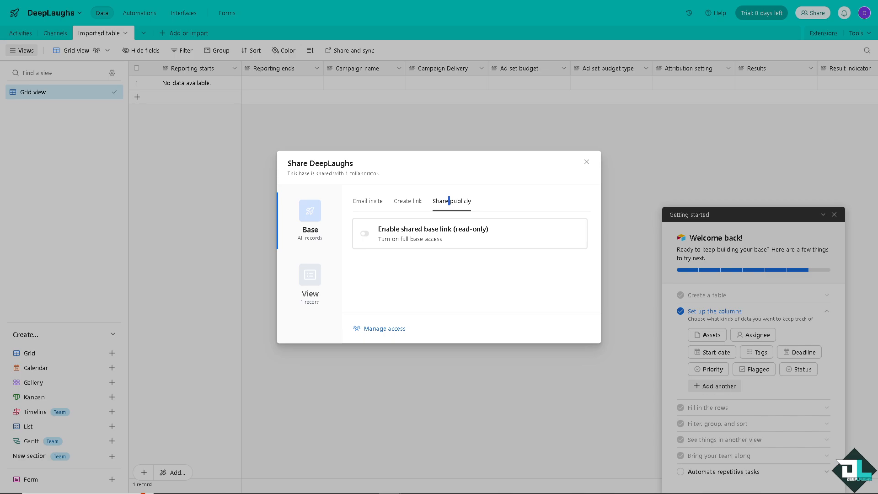
left_click(368, 201)
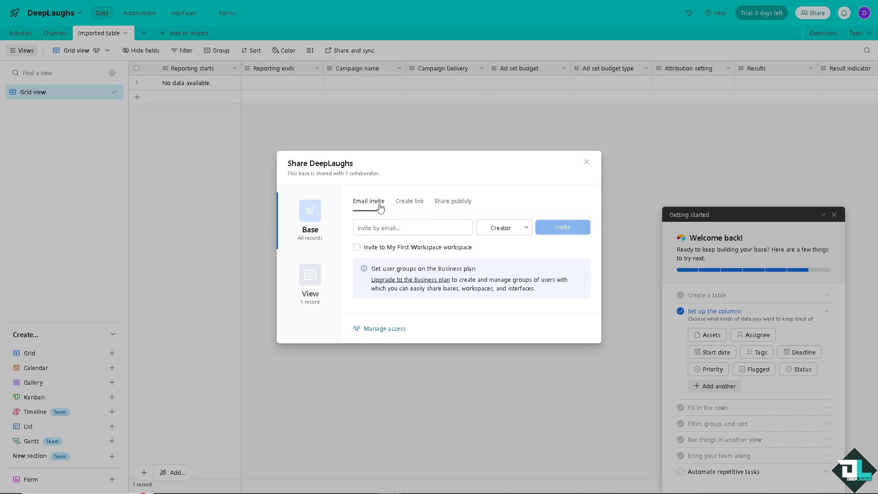
left_click(408, 201)
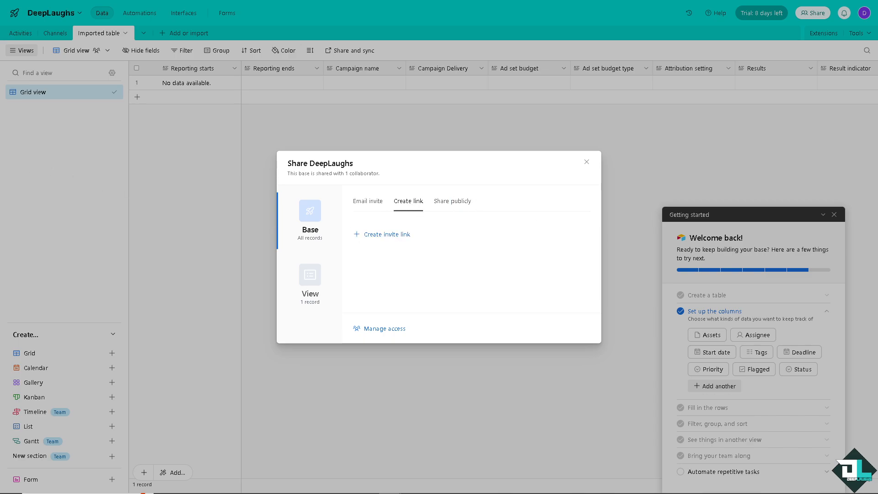